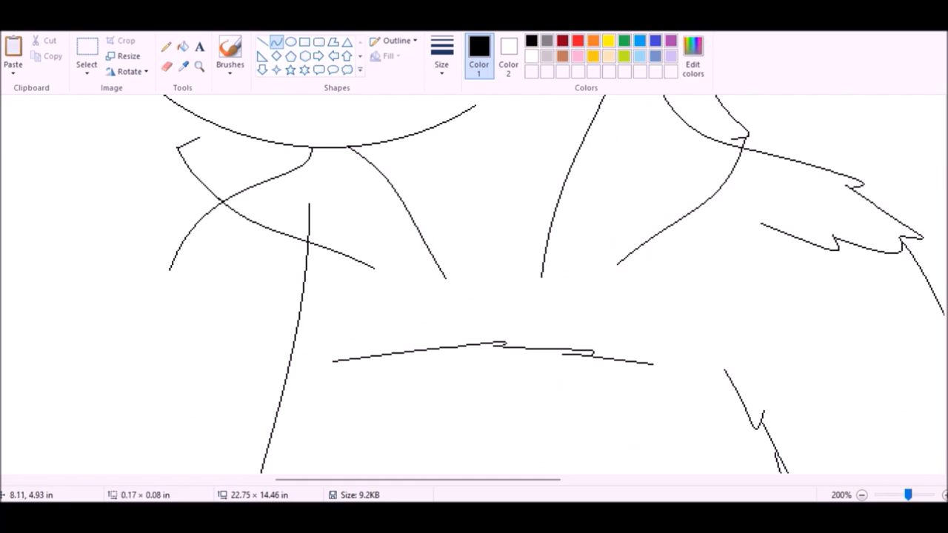
Step: Sketch the chest, shoulders and jagged-edged furry arms in black line work
scroll("down", 3)
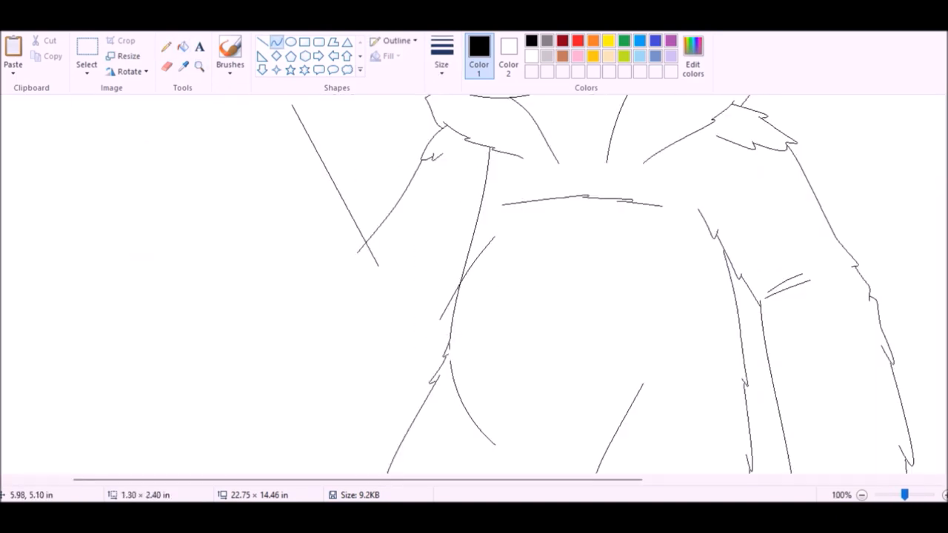
left_click(862, 495)
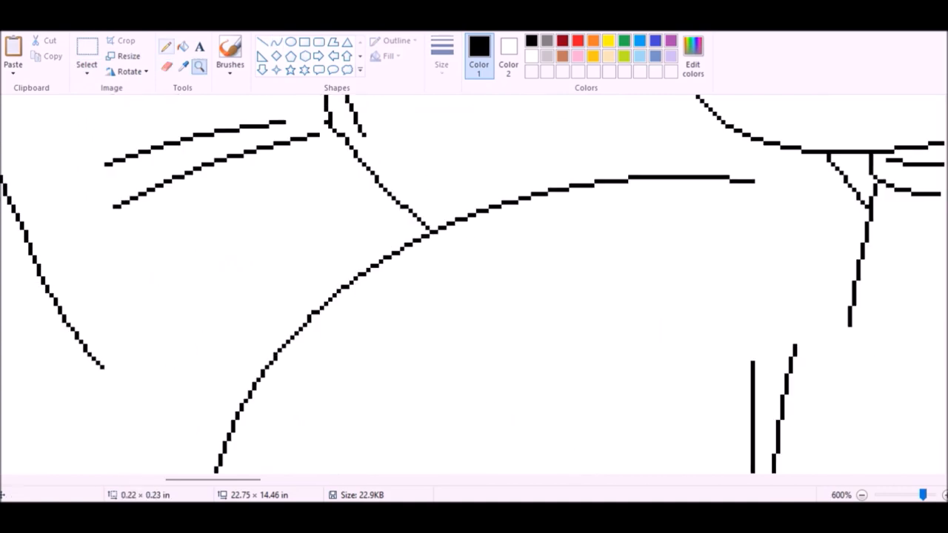
Step: Outline a multi-toed clawed foot at the base of the leg at 300% zoom
left_click(863, 496)
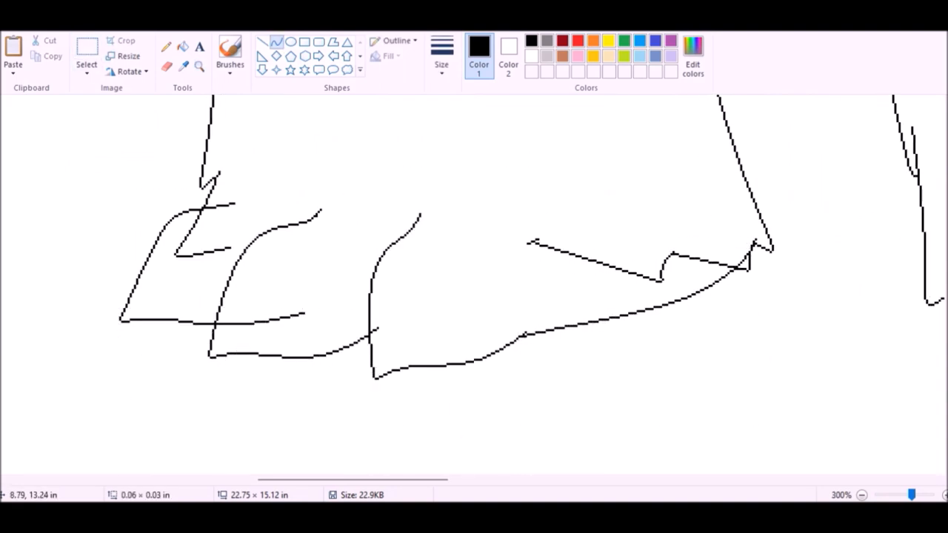
Step: Complete the rounded toes and pointed claws, then draw the head's double-arched top
left_click(861, 495)
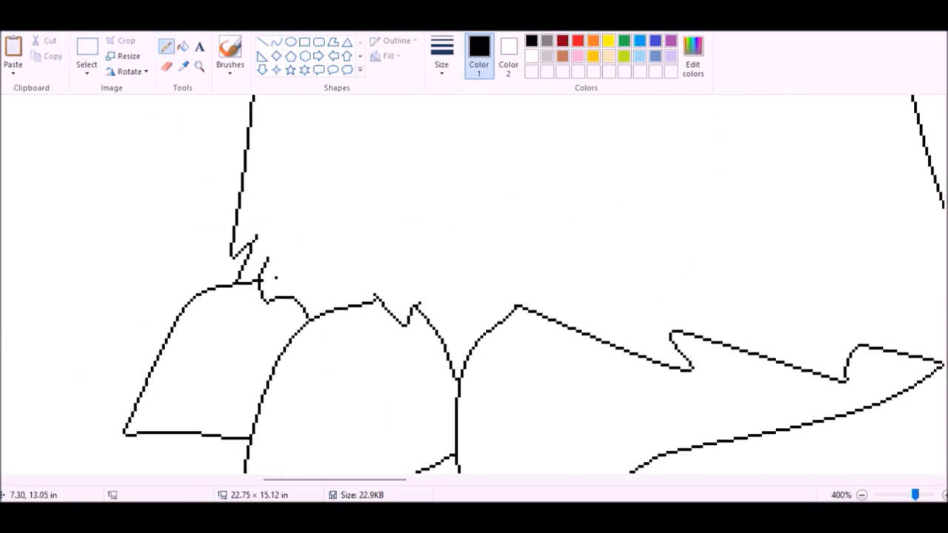
left_click(861, 494)
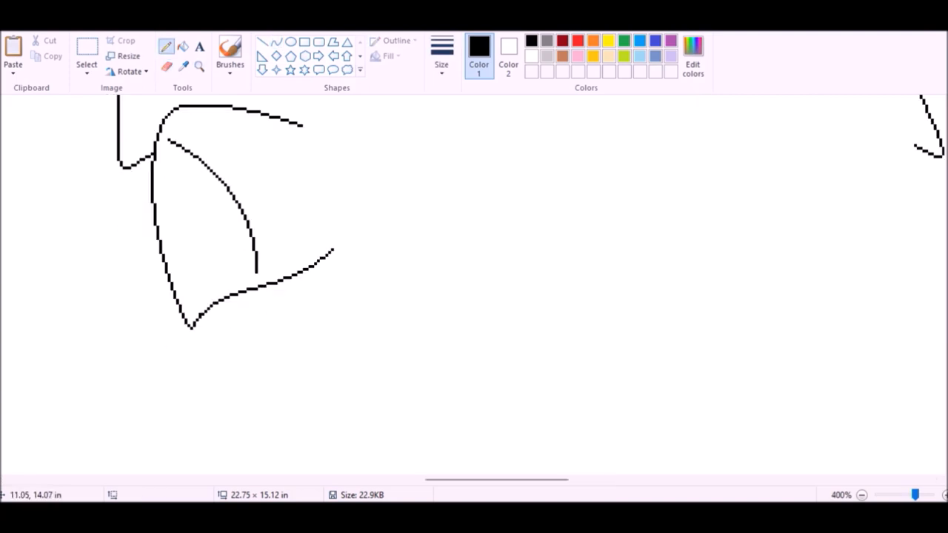
left_click_drag(392, 185, 400, 426)
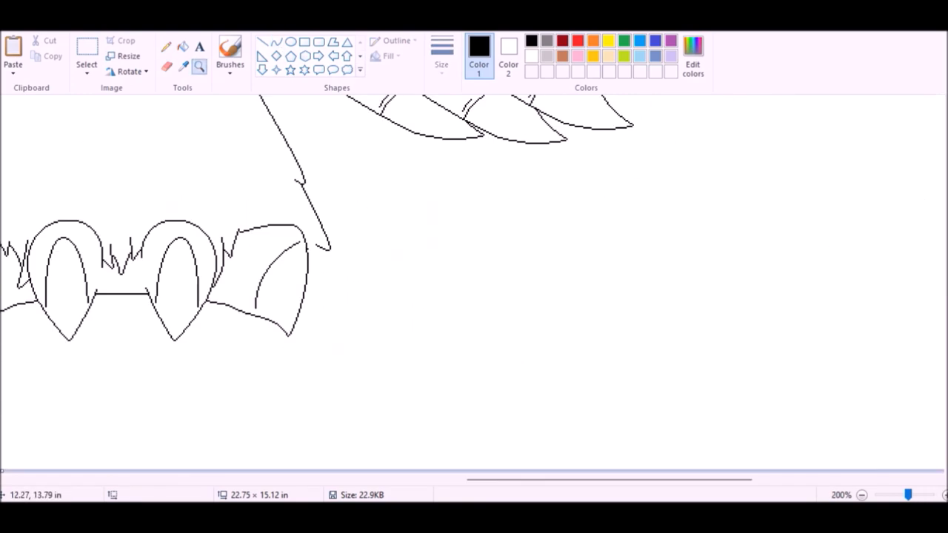
left_click(860, 495)
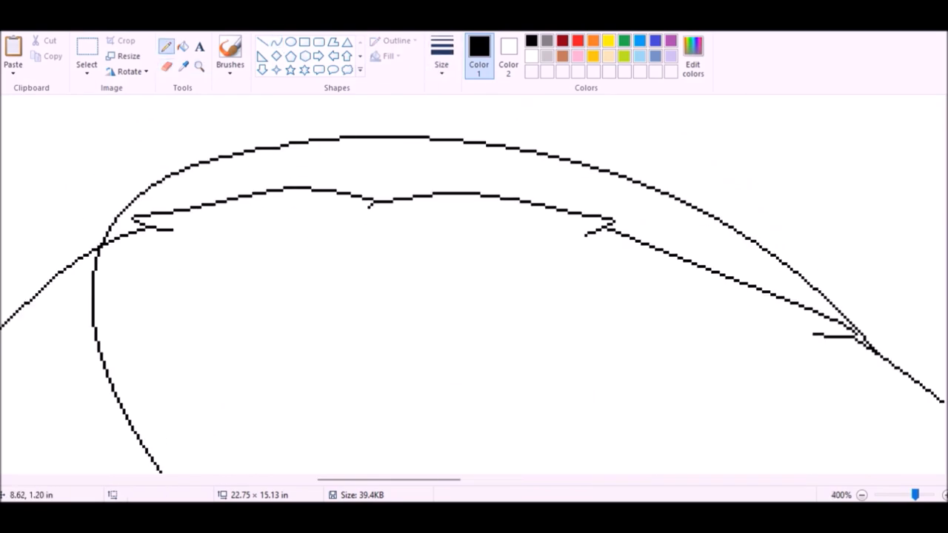
Step: Pick grays and light blue to color the eyes, face, and feet with teal toe shading
left_click(873, 495)
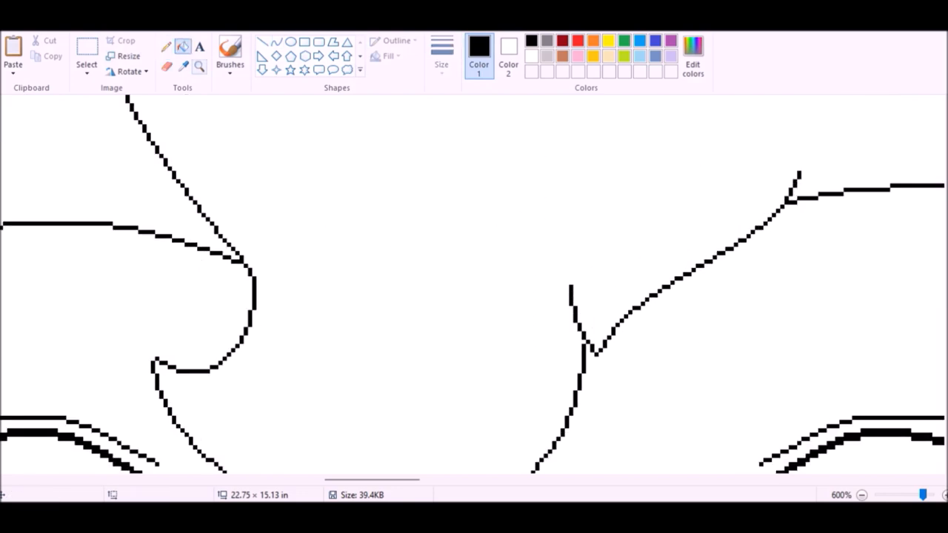
left_click(861, 495)
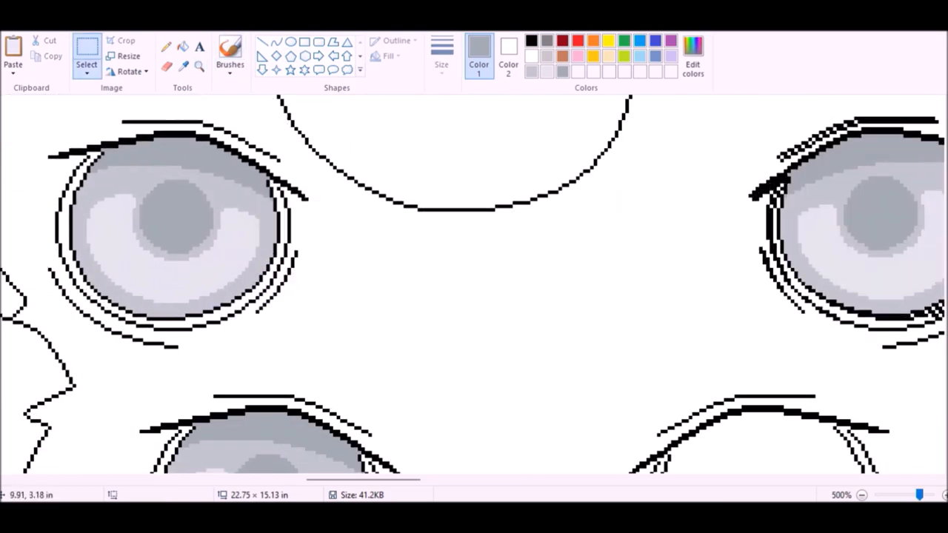
left_click(692, 56)
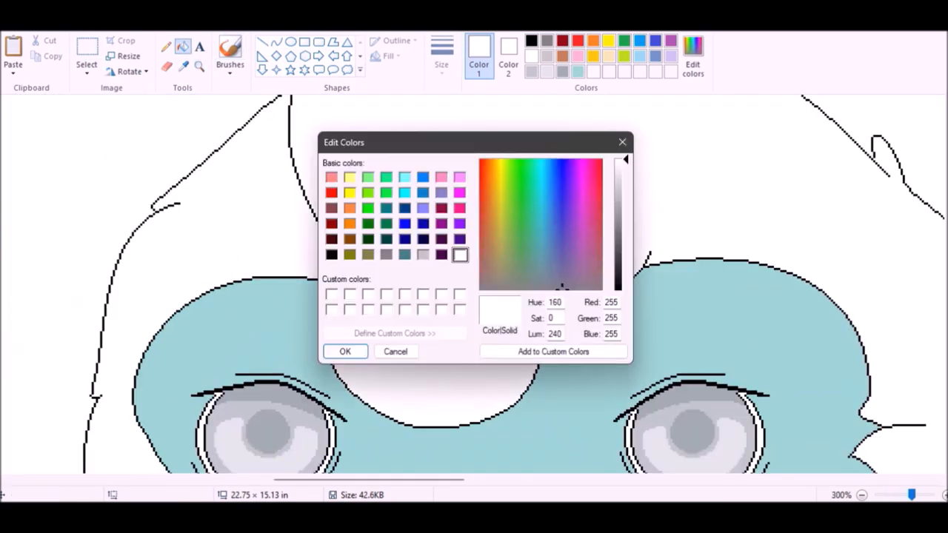
left_click(344, 351)
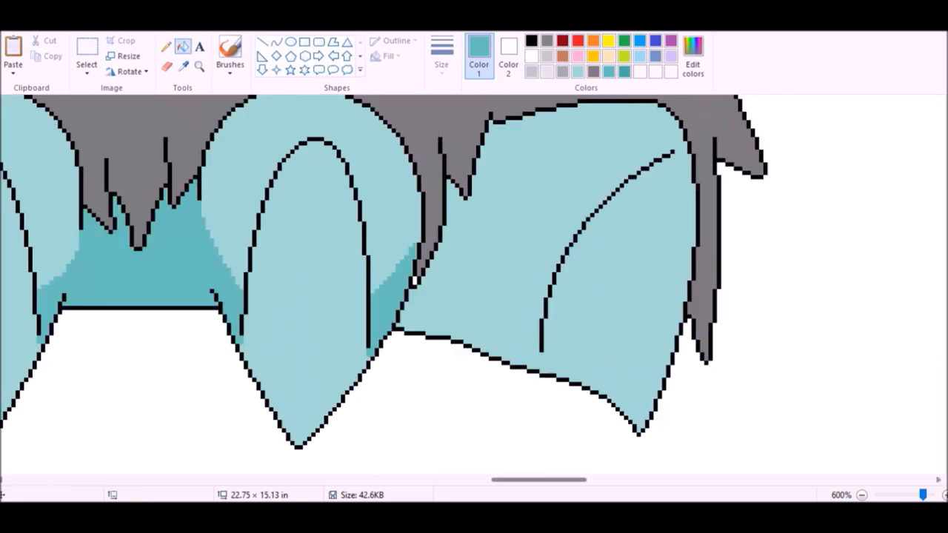
Step: Fill the fur gray and add darker gray shading beside the white diagonal strap
left_click(862, 495)
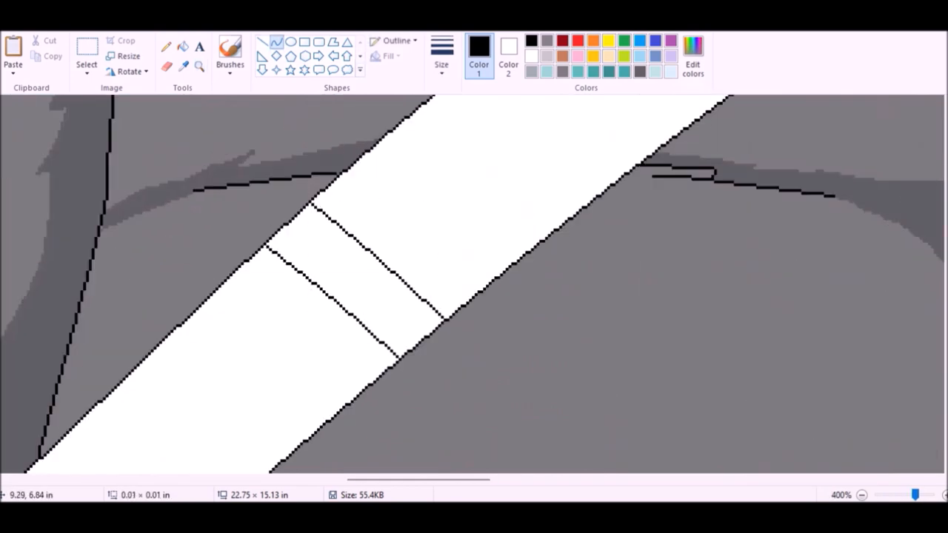
Step: Draw pale blue buckles on the straps, then fill the belt brown and shorts lavender
left_click_drag(255, 266, 244, 385)
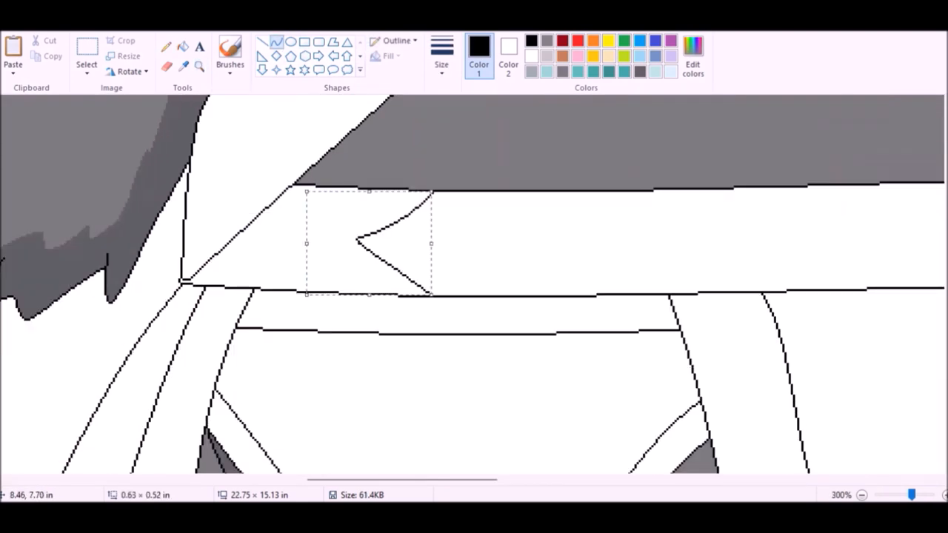
left_click(861, 495)
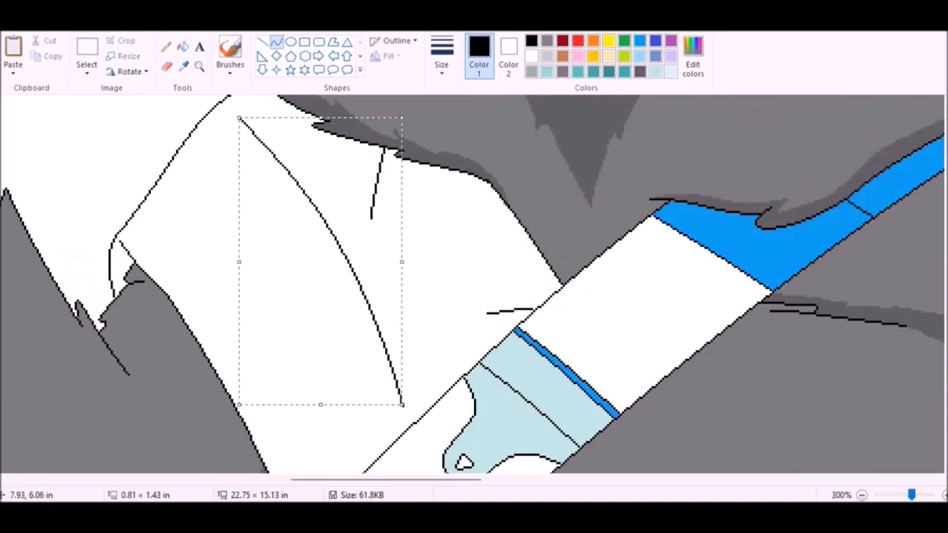
left_click(692, 56)
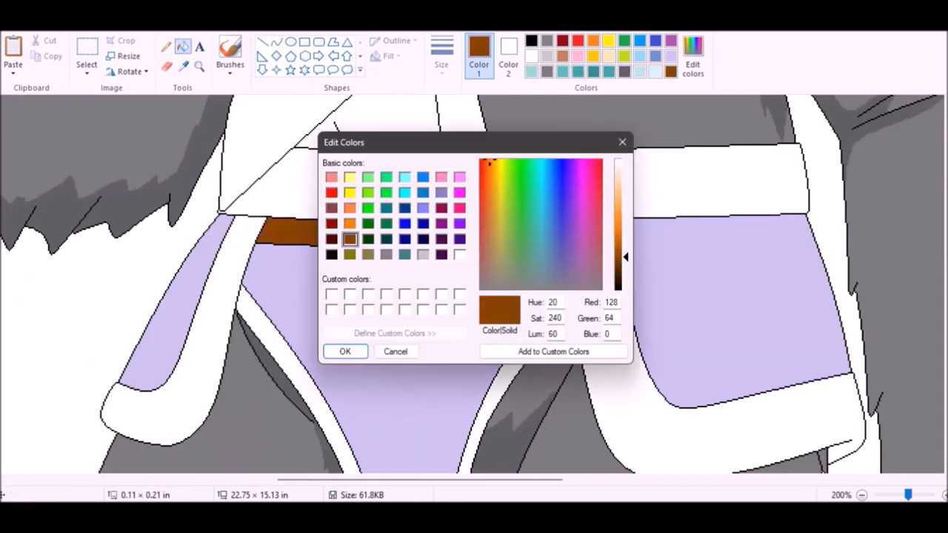
left_click(344, 351)
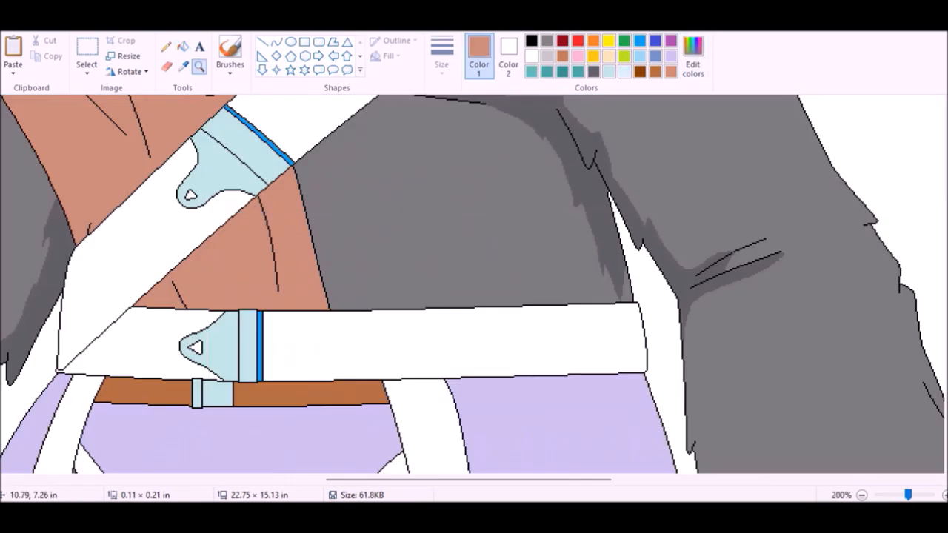